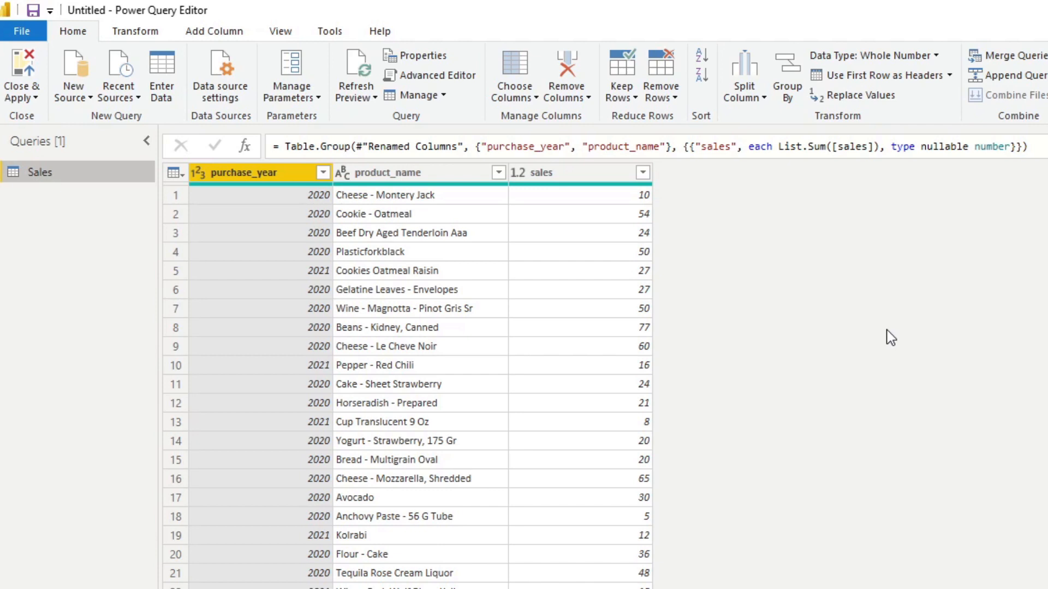
pyautogui.moveTo(366, 205)
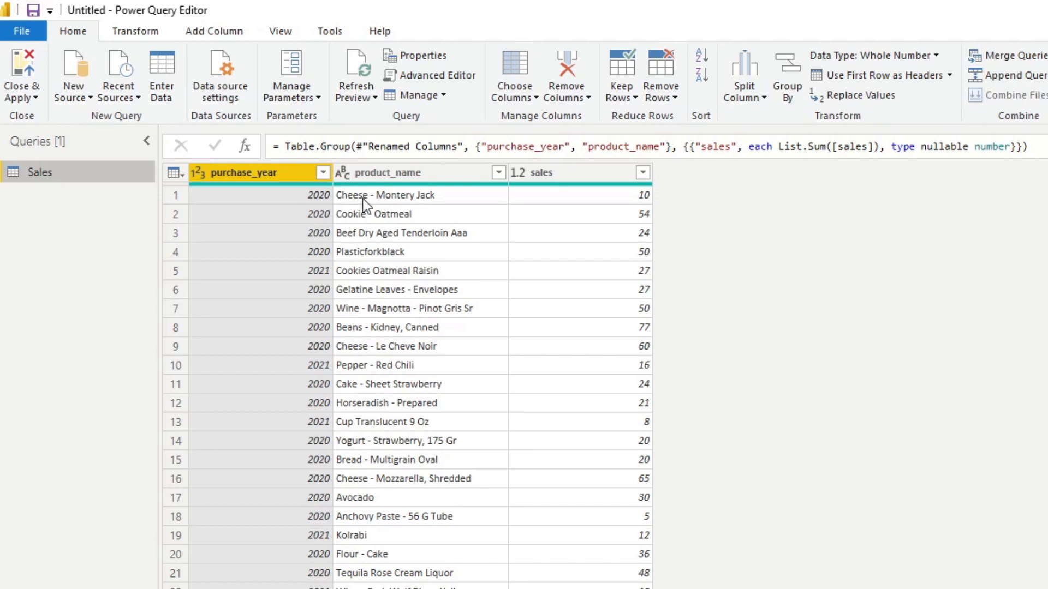
# Select purchase_year as the pivot column and show the Transform ribbon commands.
pyautogui.click(384, 172)
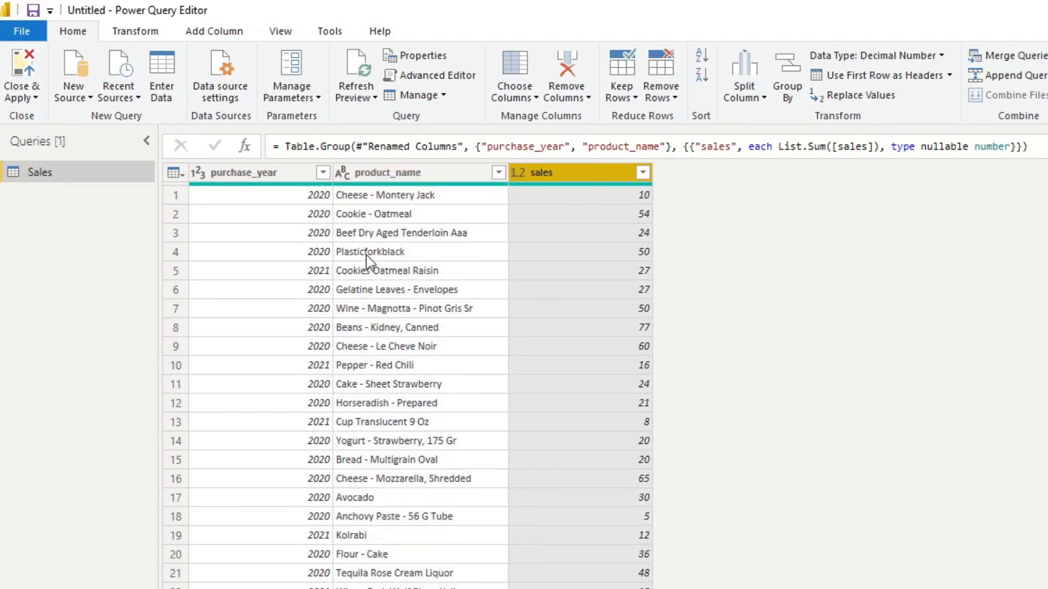
pyautogui.moveTo(390, 233)
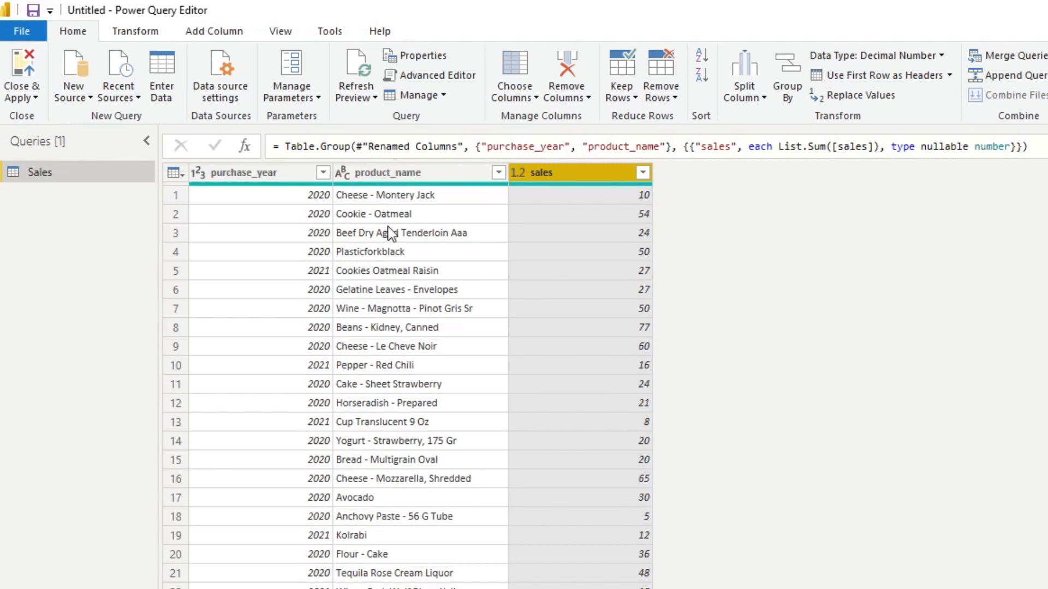
pyautogui.moveTo(399, 222)
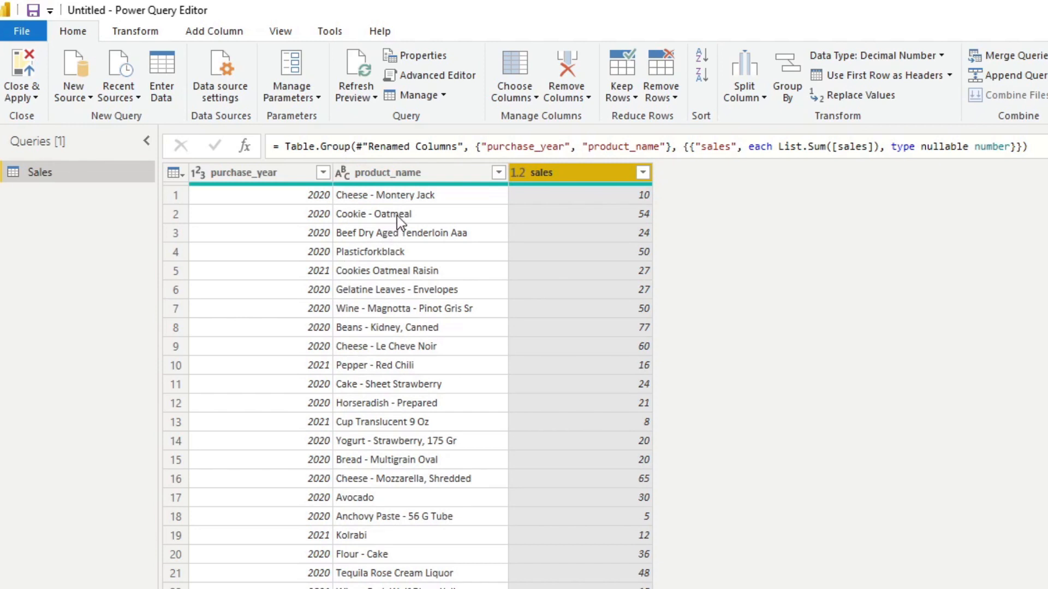
pyautogui.moveTo(359, 261)
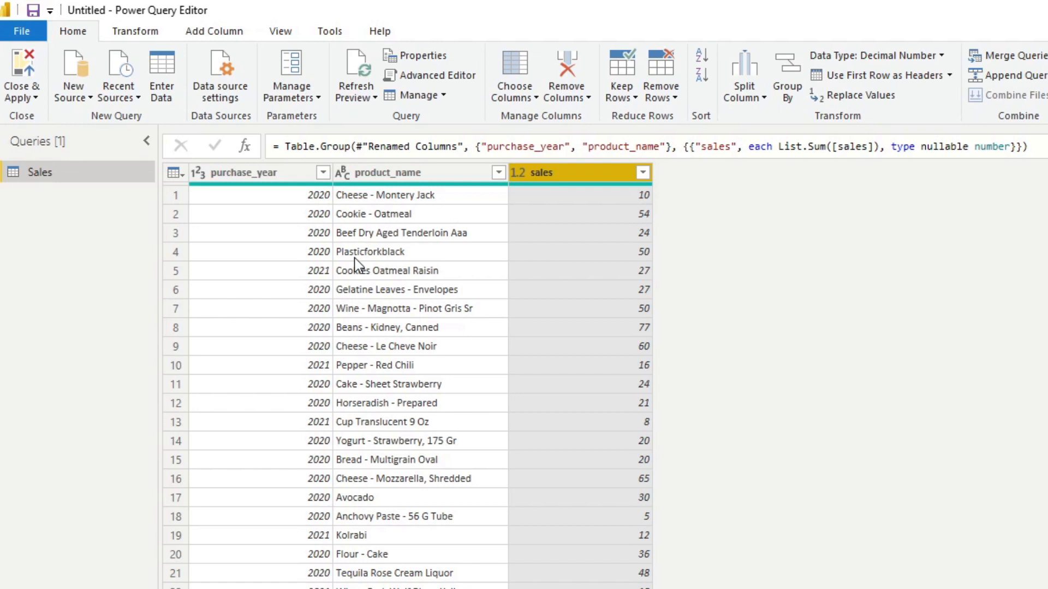
pyautogui.moveTo(359, 264)
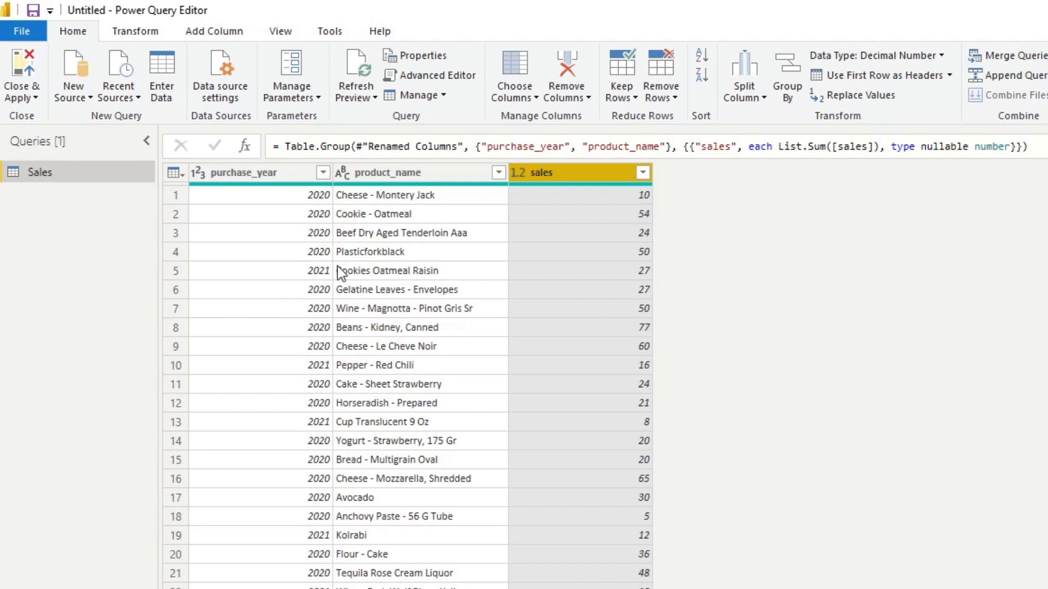
pyautogui.moveTo(325, 204)
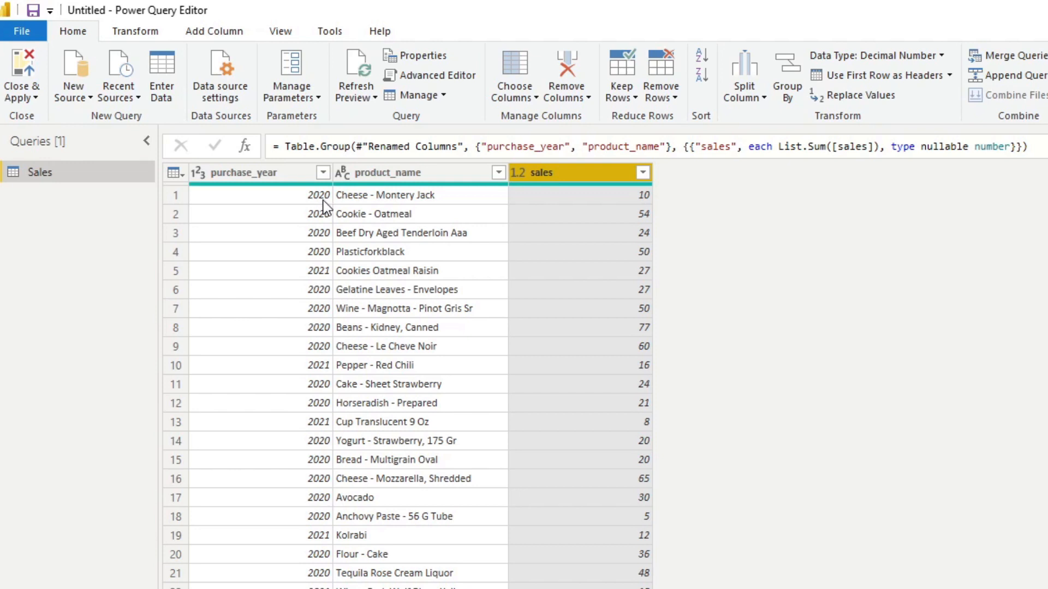
pyautogui.click(241, 171)
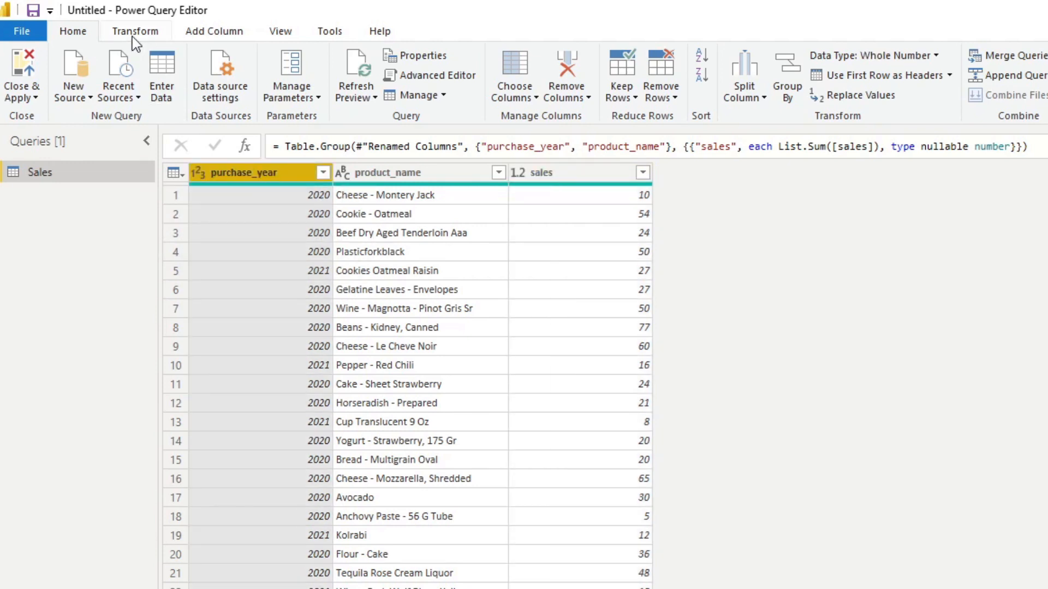
pyautogui.click(135, 30)
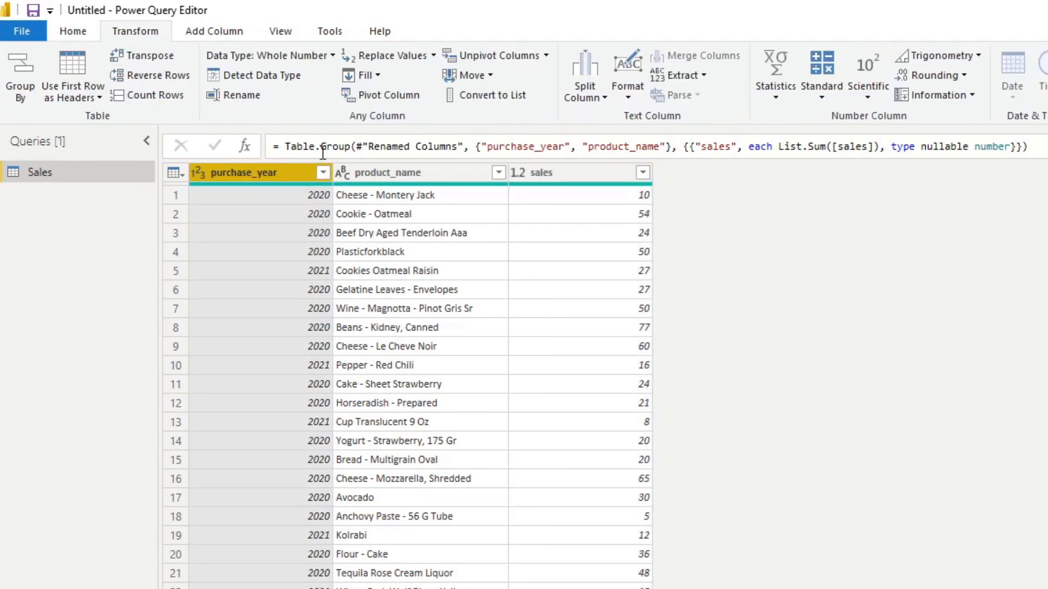
pyautogui.moveTo(388, 95)
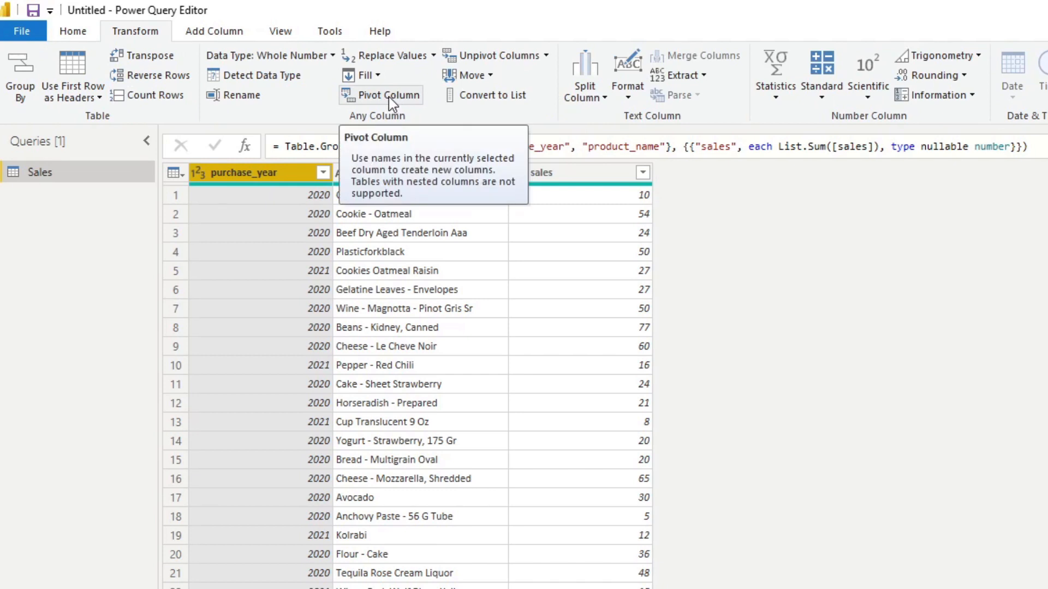
pyautogui.moveTo(394, 105)
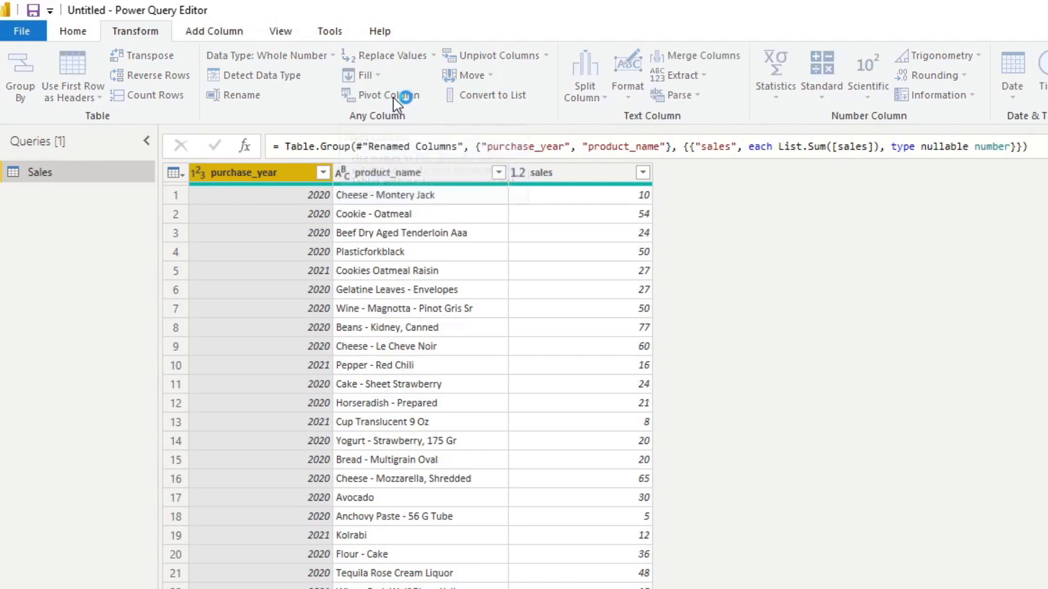
# Pivot purchase_year into year columns with sales summed per product.
pyautogui.click(380, 95)
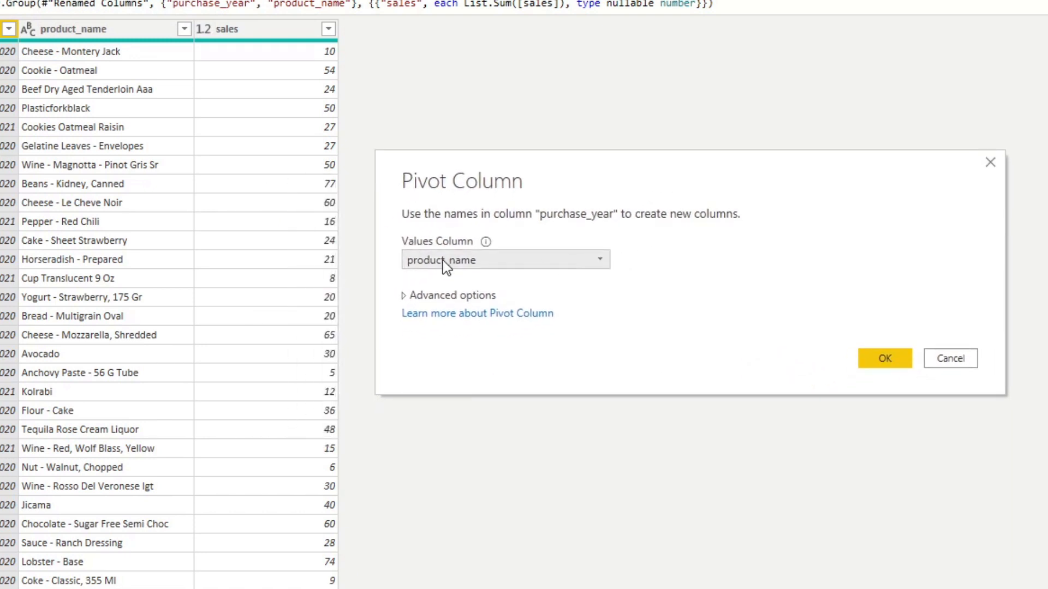
pyautogui.moveTo(509, 275)
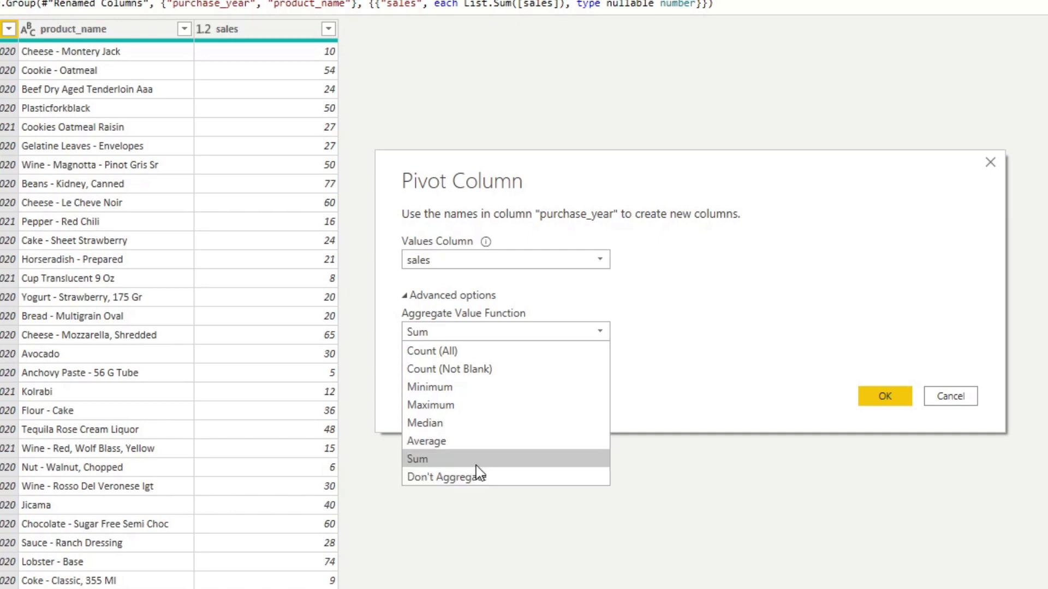
pyautogui.moveTo(478, 472)
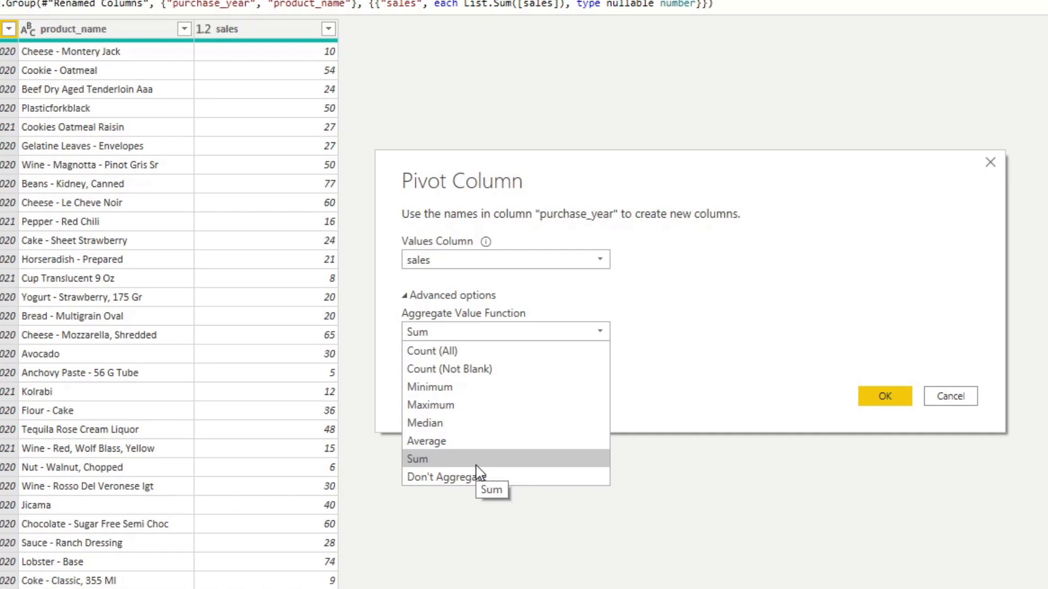
pyautogui.click(417, 460)
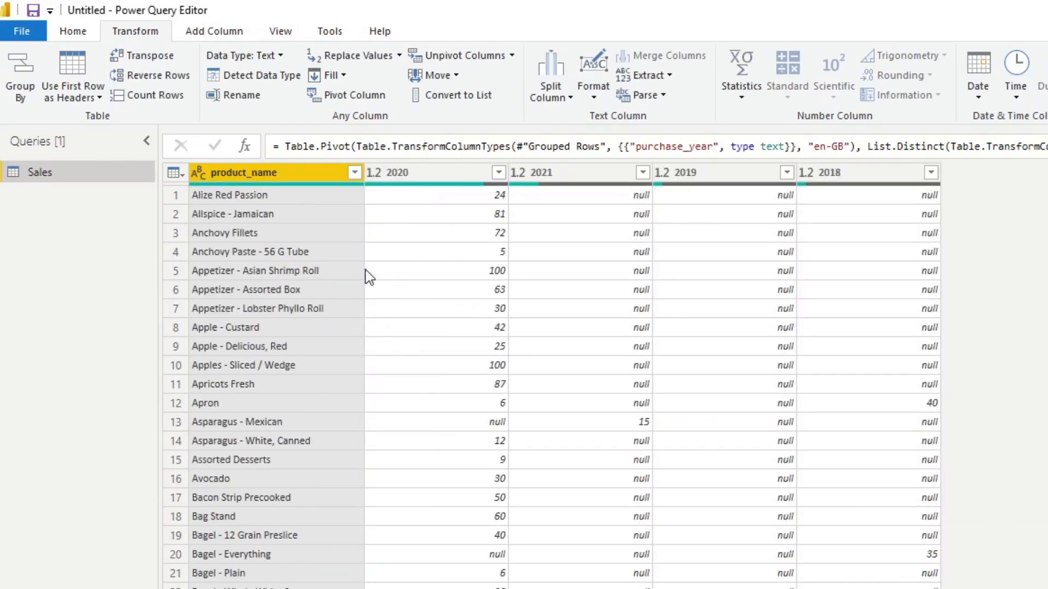
pyautogui.moveTo(847, 215)
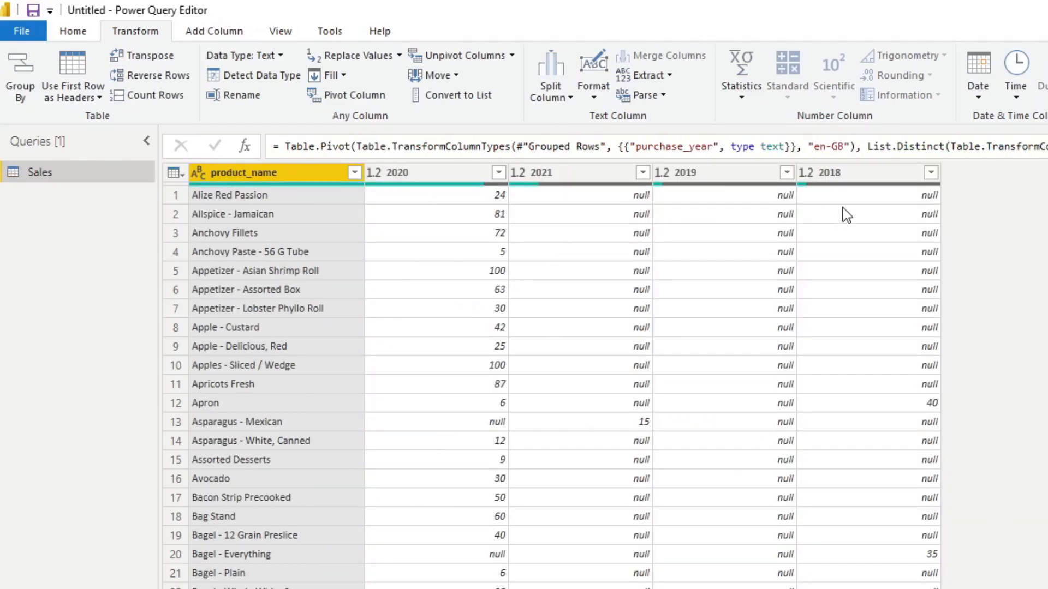
pyautogui.moveTo(941, 263)
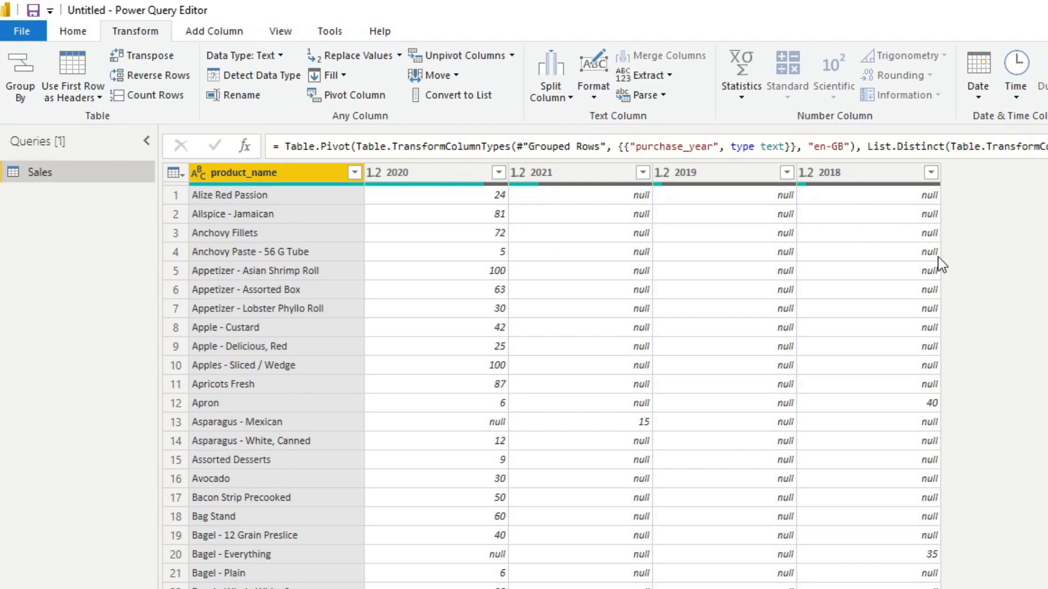
pyautogui.click(685, 173)
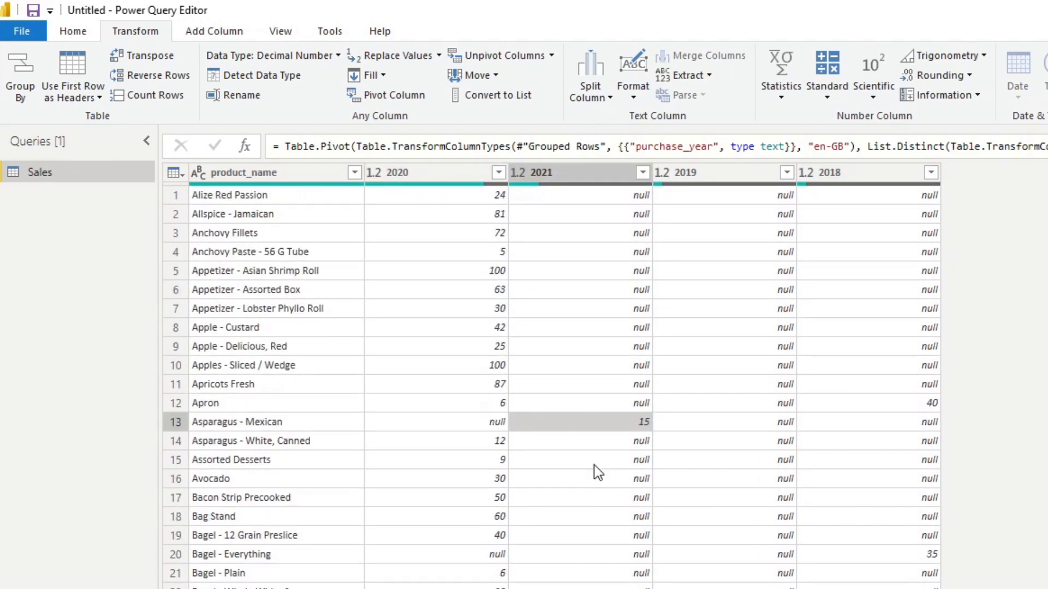
pyautogui.scroll(-3)
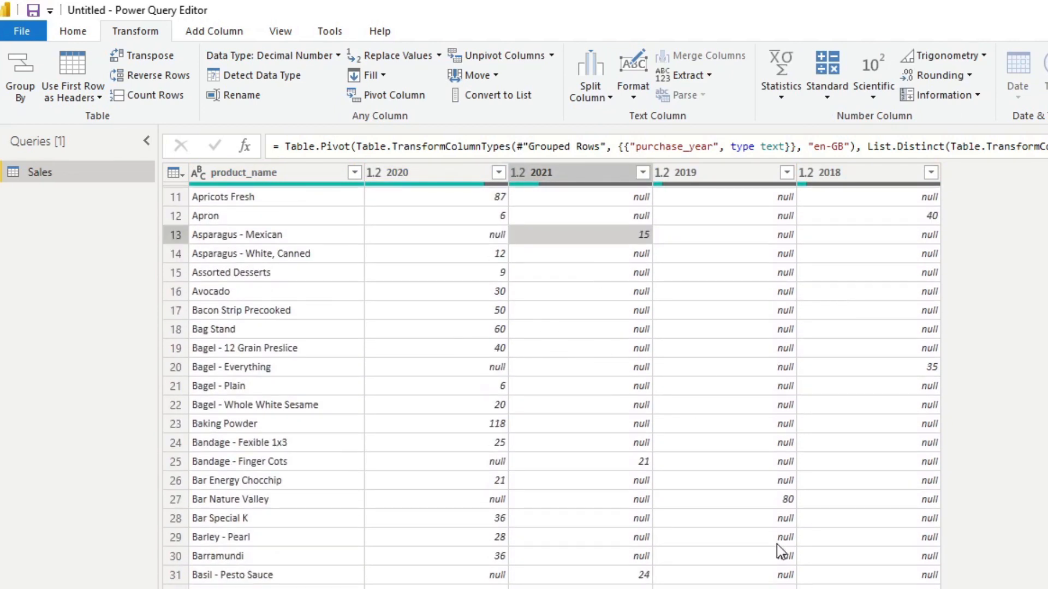
pyautogui.scroll(3)
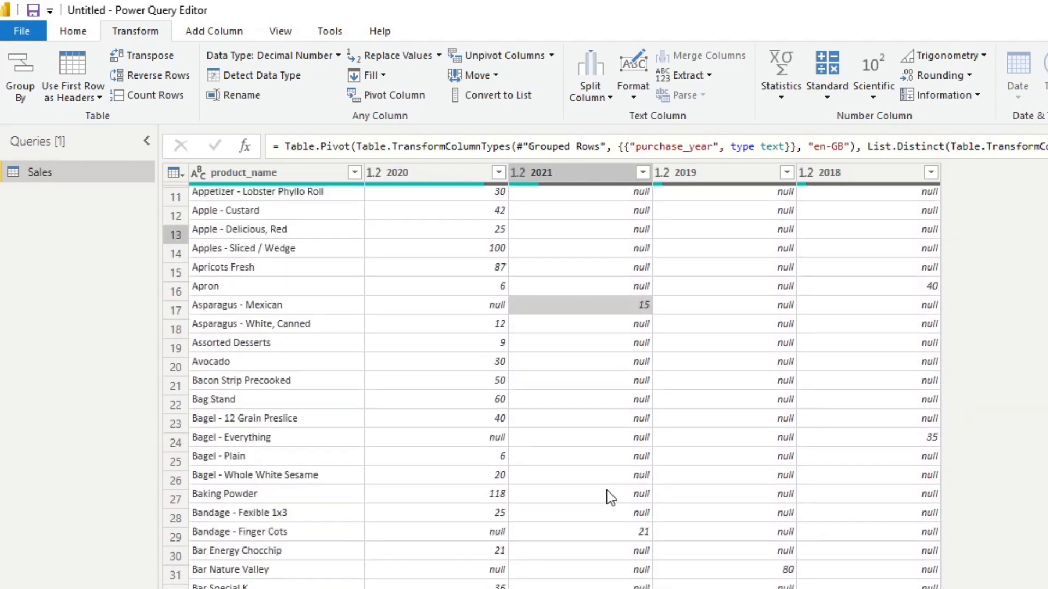
pyautogui.scroll(3)
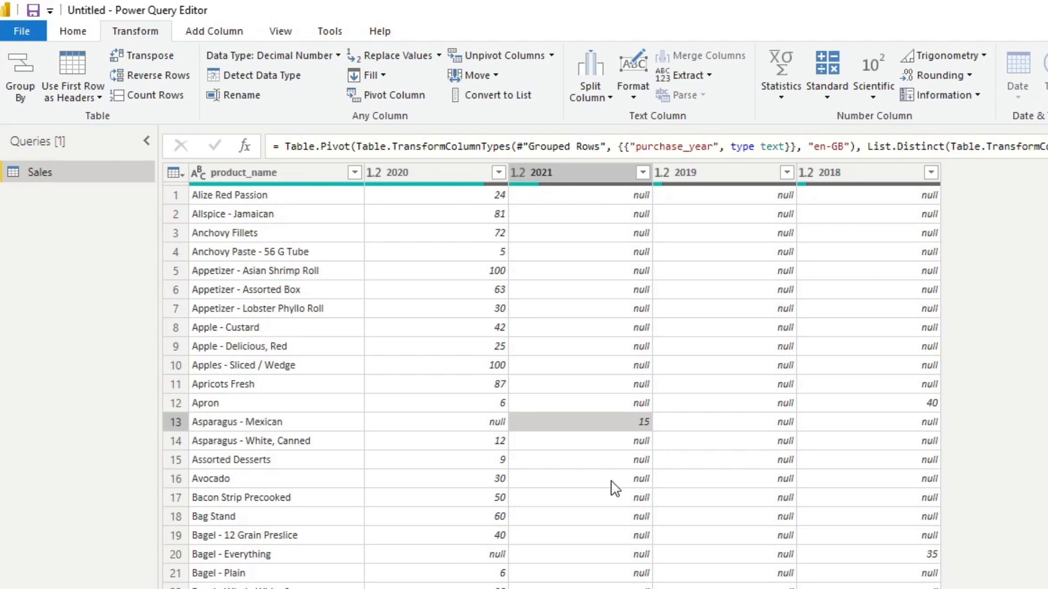
pyautogui.moveTo(594, 460)
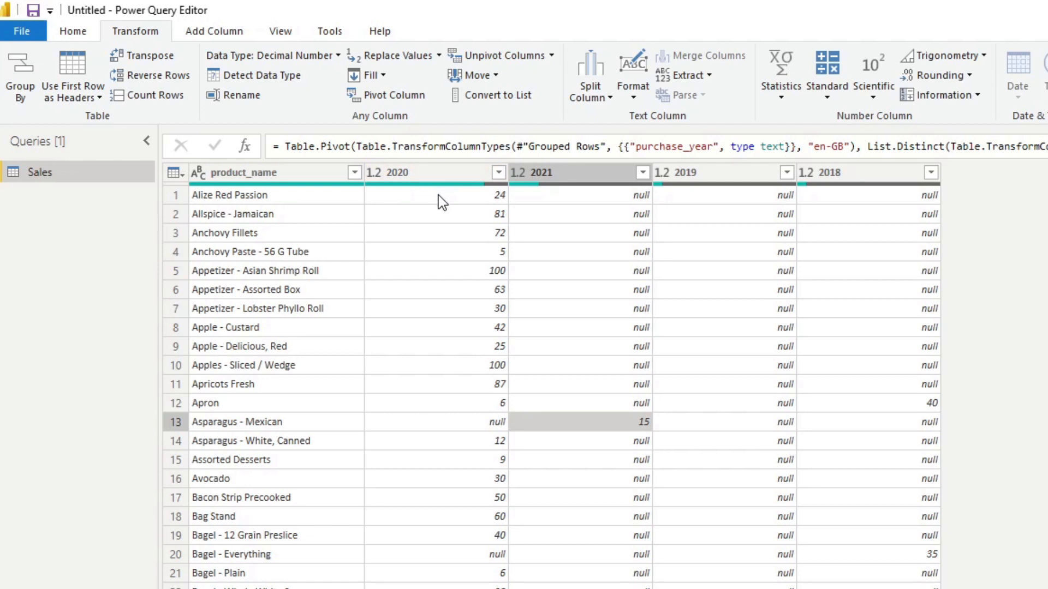
pyautogui.moveTo(536, 225)
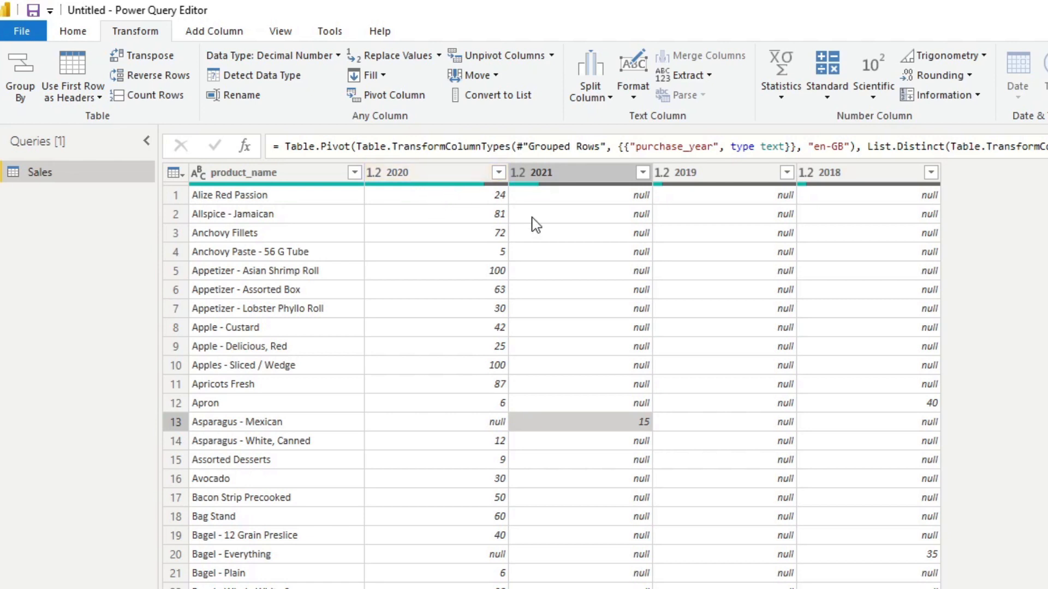
pyautogui.moveTo(575, 198)
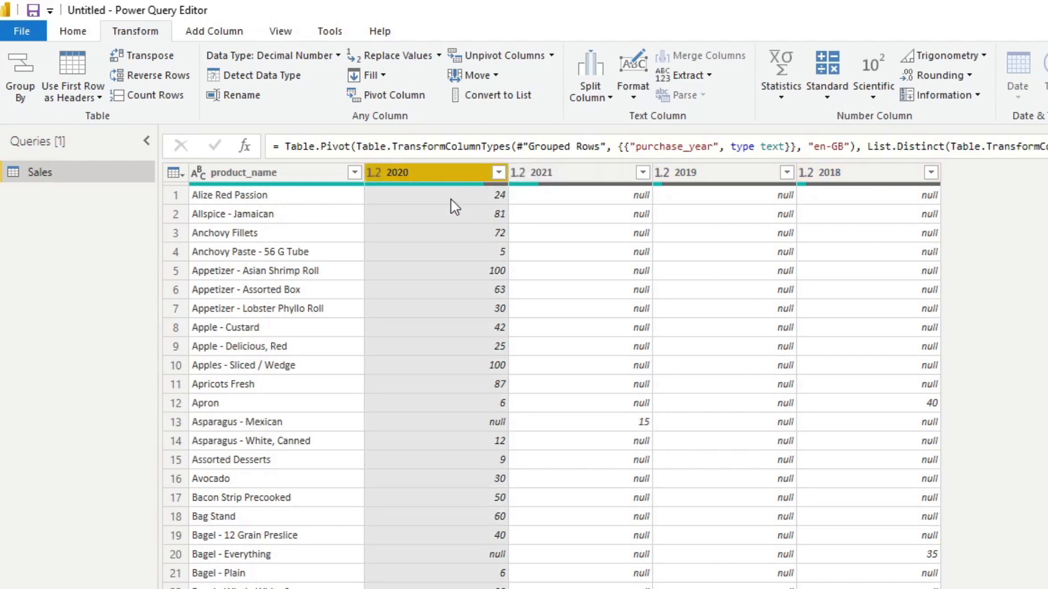
pyautogui.moveTo(594, 186)
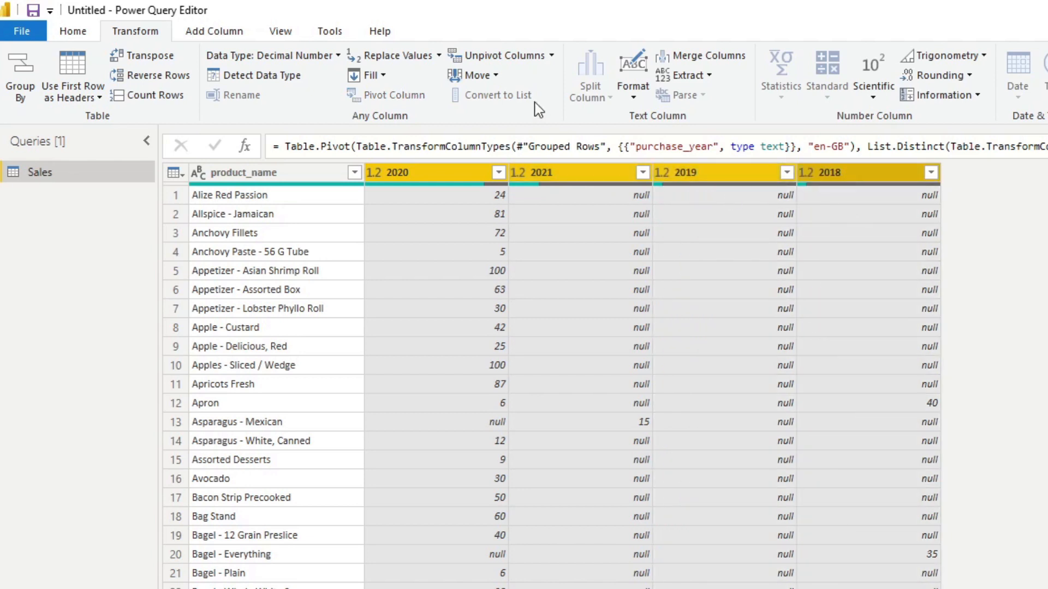
pyautogui.moveTo(499, 60)
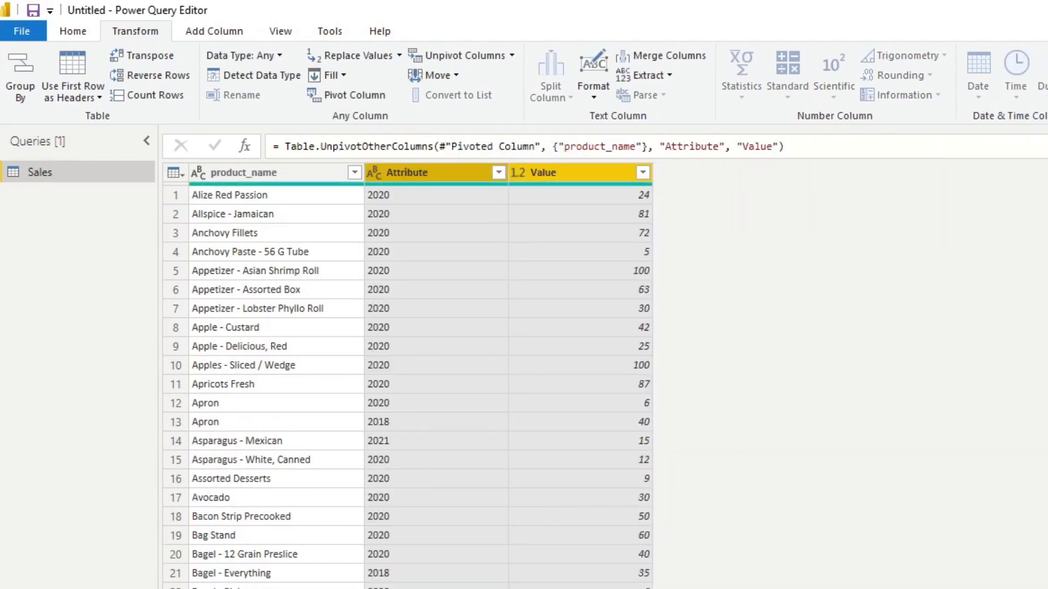
pyautogui.moveTo(769, 300)
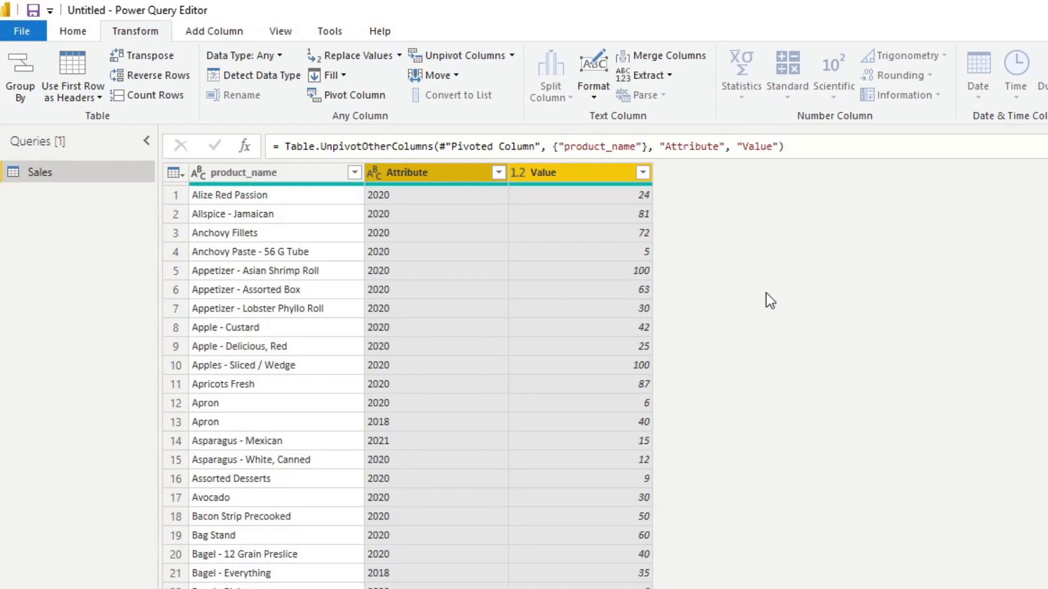
pyautogui.moveTo(629, 230)
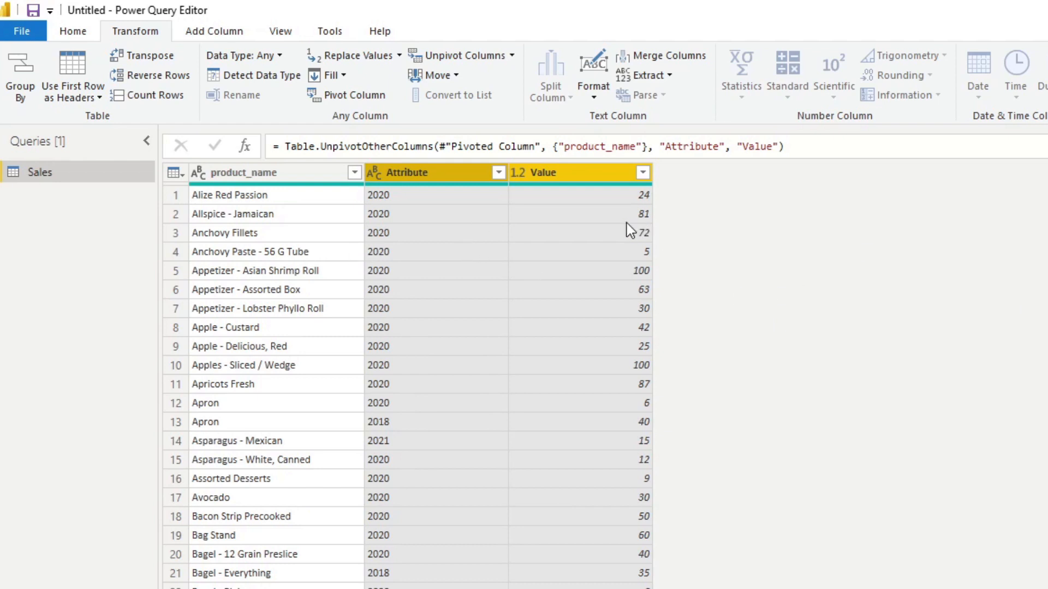